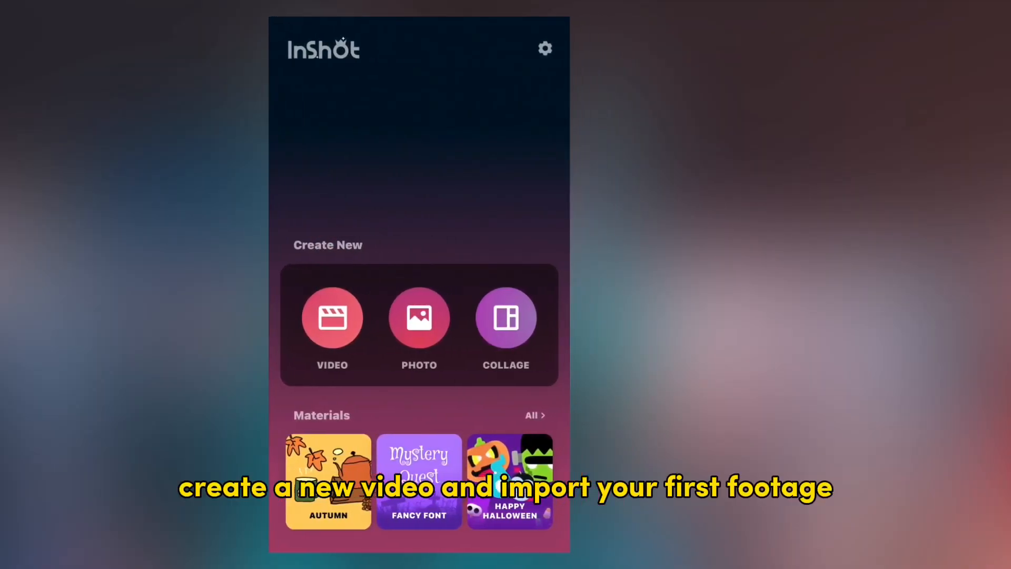
- Start a new InShot video project from Create New and import the woman's footage
left_click(332, 318)
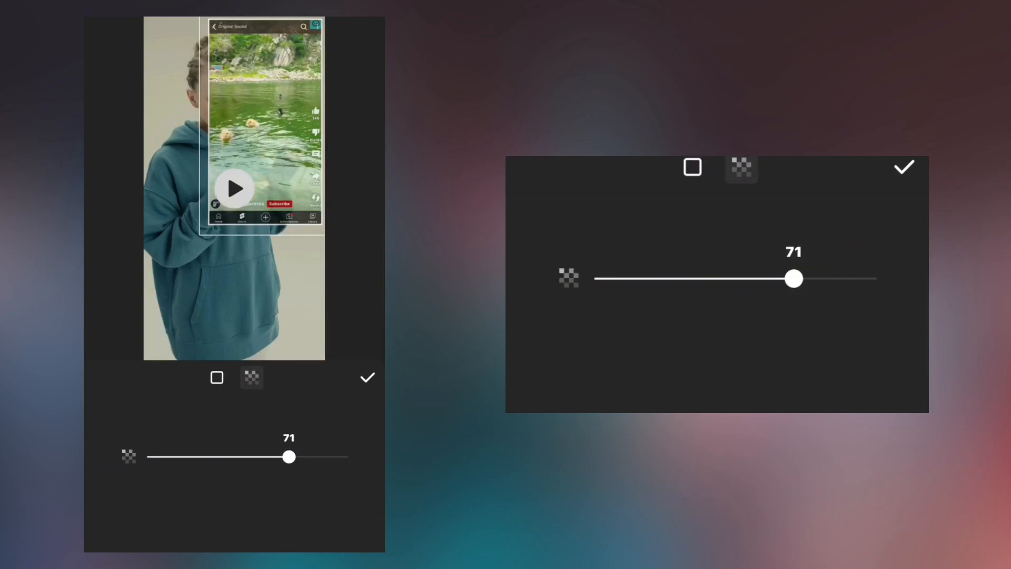
- Confirm the bordered screen-recording overlay at 71 opacity with a Fade In animation
left_click(366, 378)
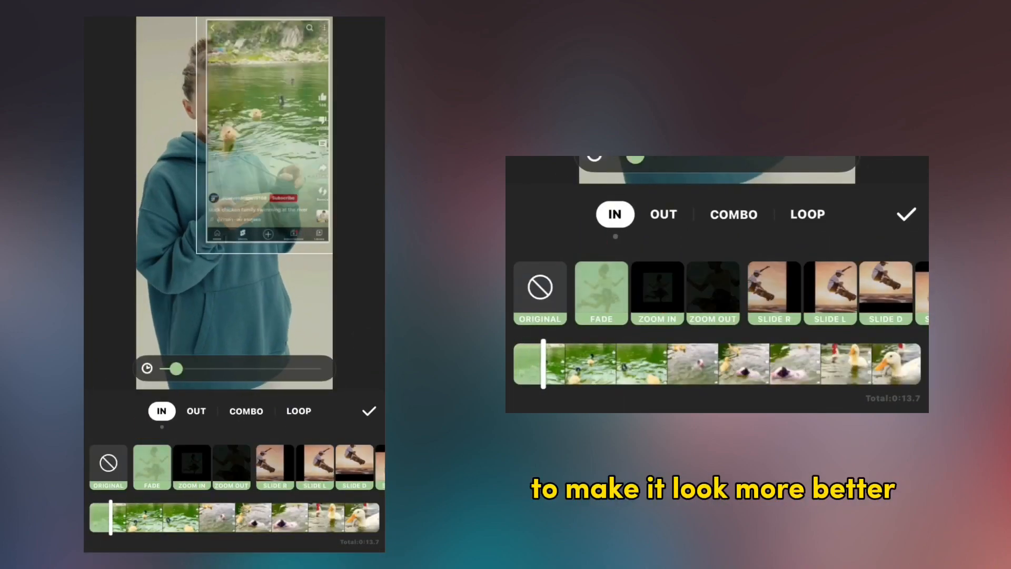
left_click(369, 411)
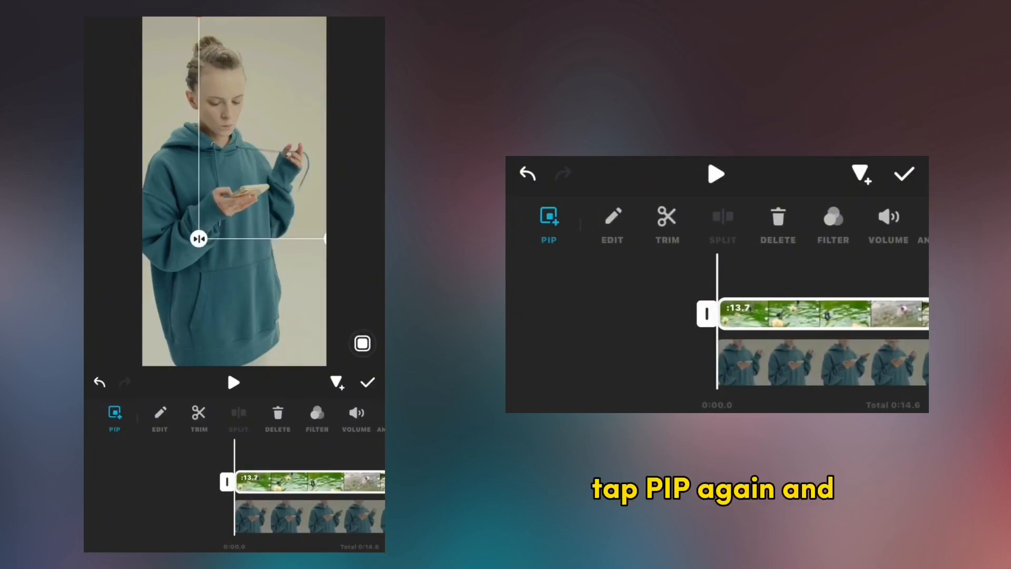
- Add the woman clip as a cutout PIP layer and play back the layered video
left_click(114, 412)
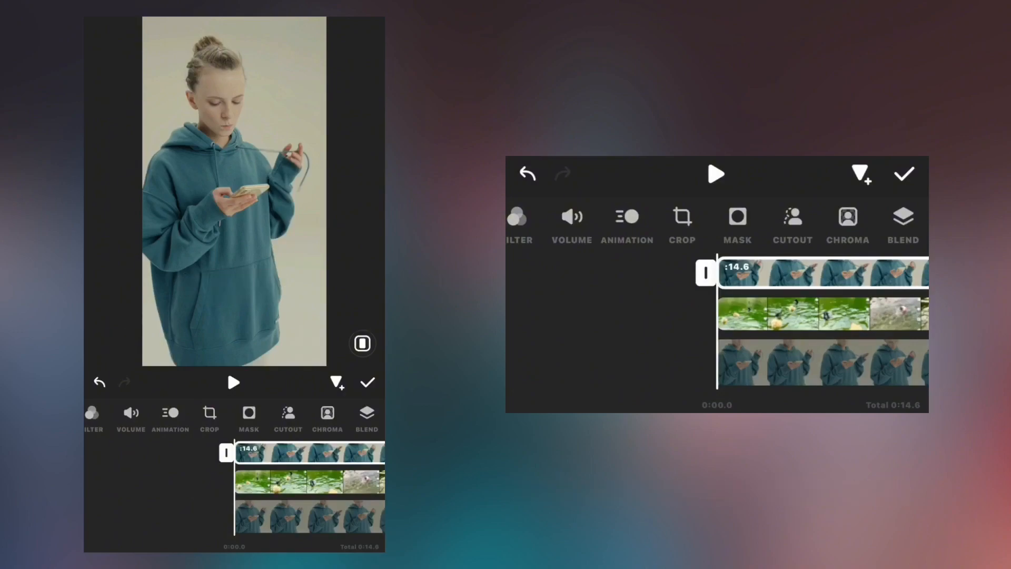
left_click(233, 383)
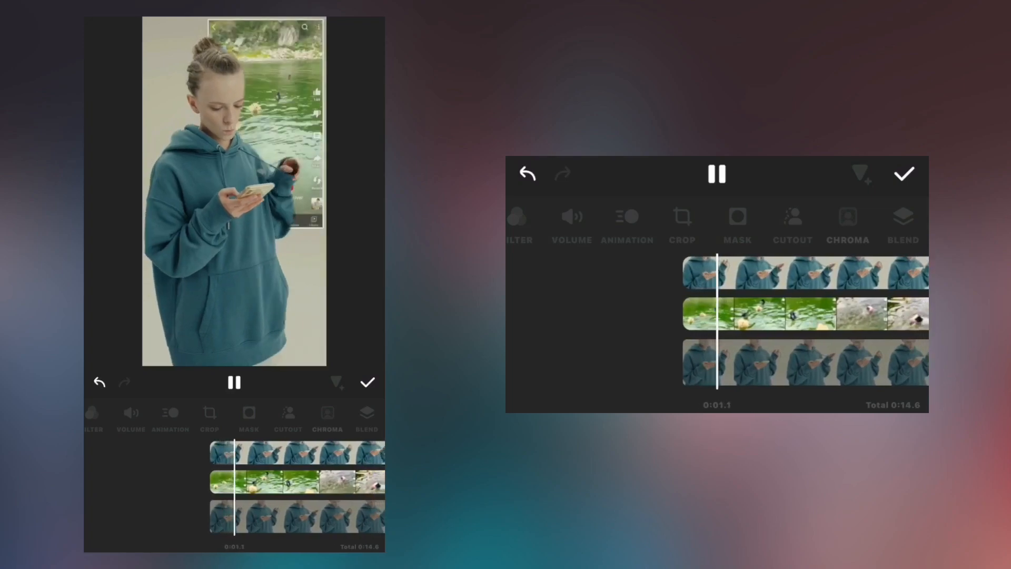